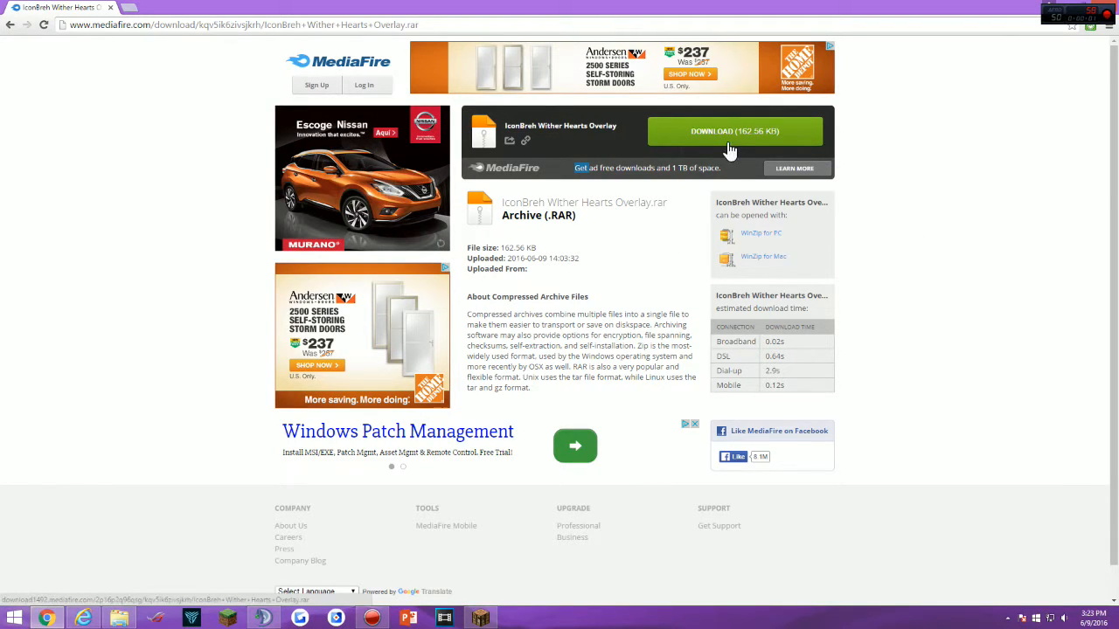
Step: Download the IconBreh Wither Hearts Overlay .rar archive from the MediaFire page
left_click(735, 131)
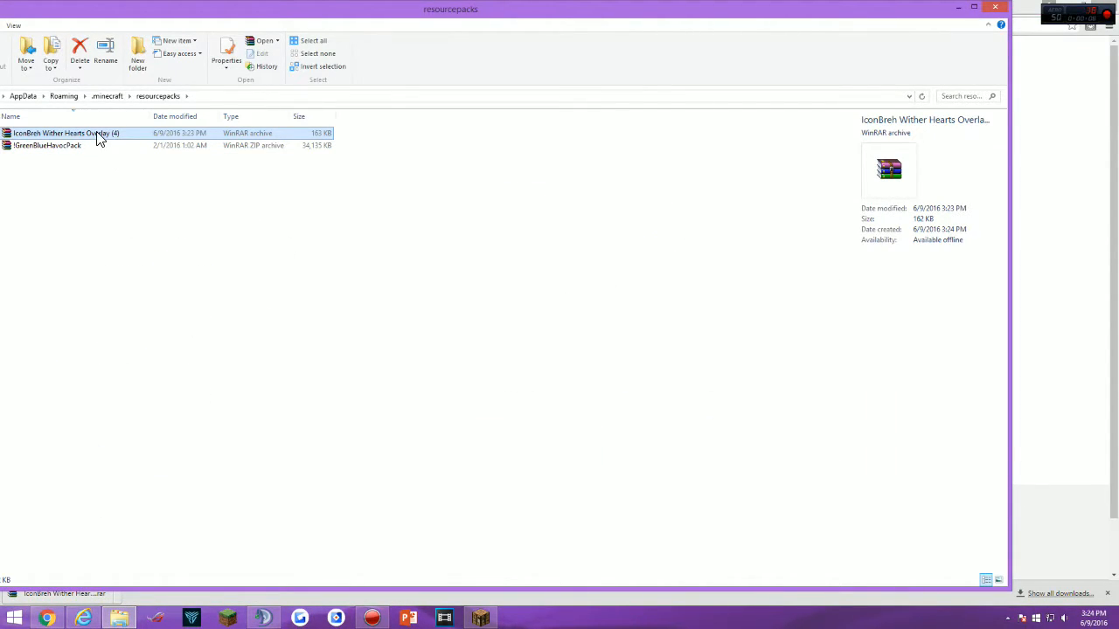
Step: Extract the Wither Hearts Overlay .rar with WinRAR into its own folder in resourcepacks
double_click(66, 133)
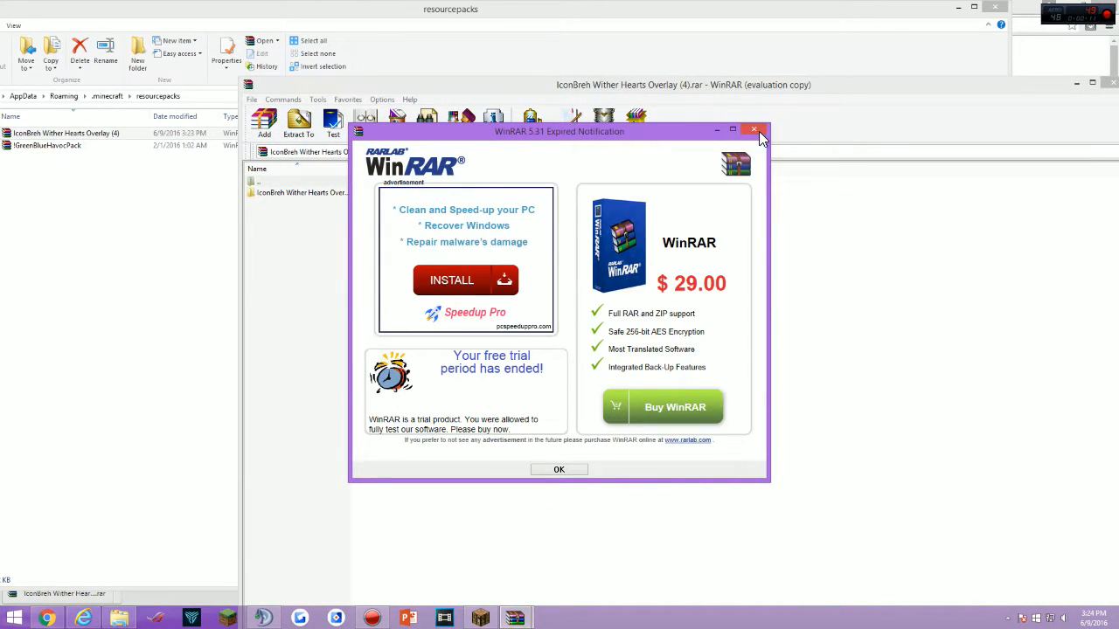
left_click(753, 130)
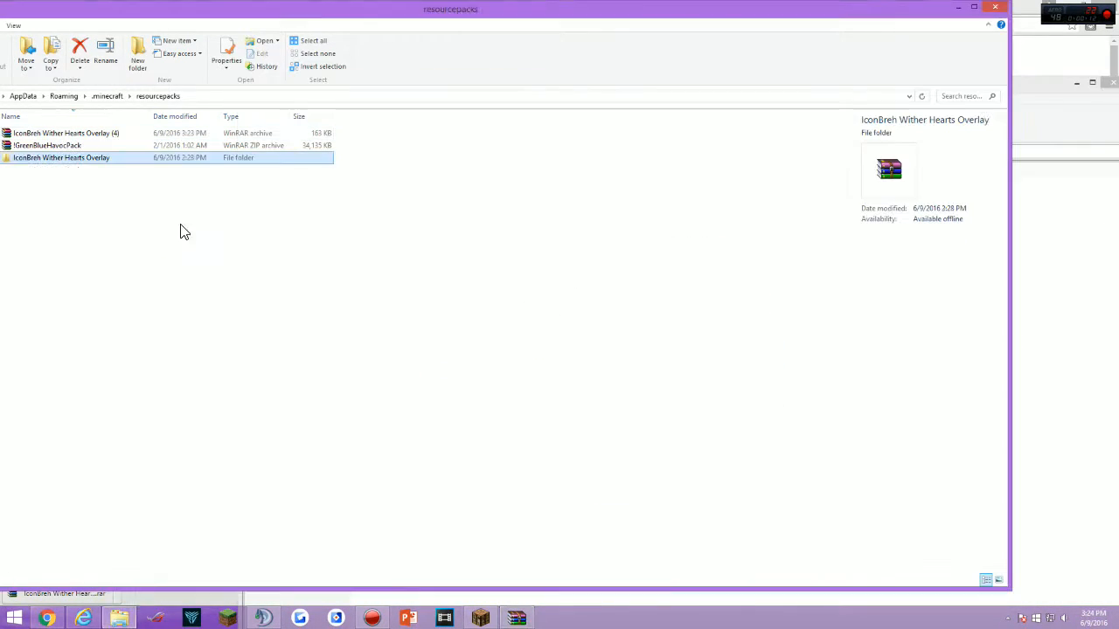
double_click(67, 133)
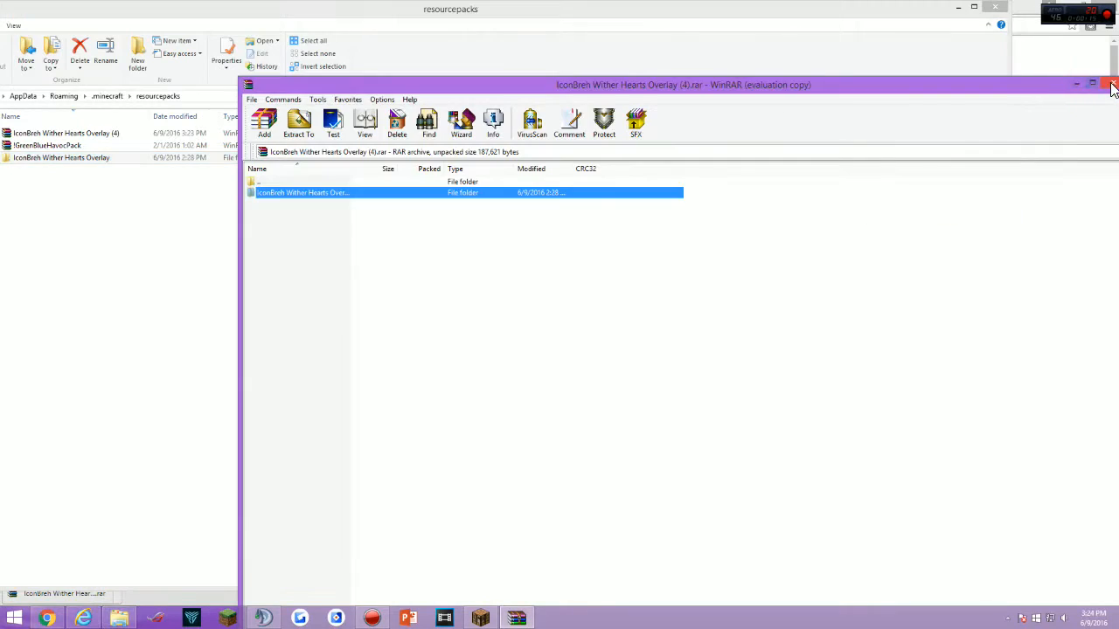
left_click(1112, 84)
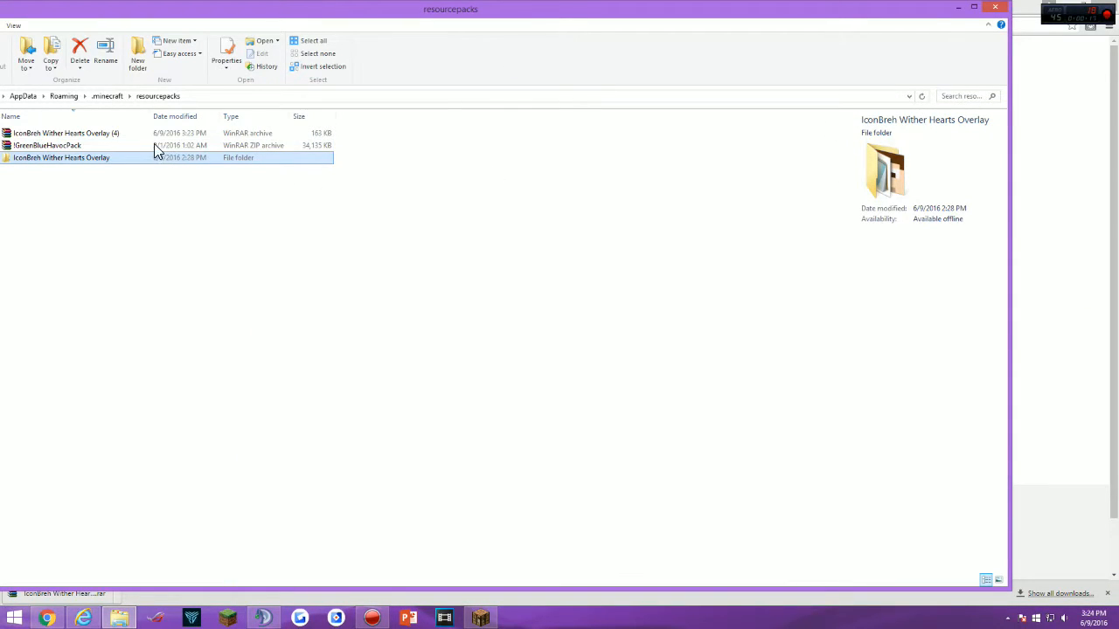
Step: Delete the original .rar archive and switch back to the running Minecraft game
left_click(66, 133)
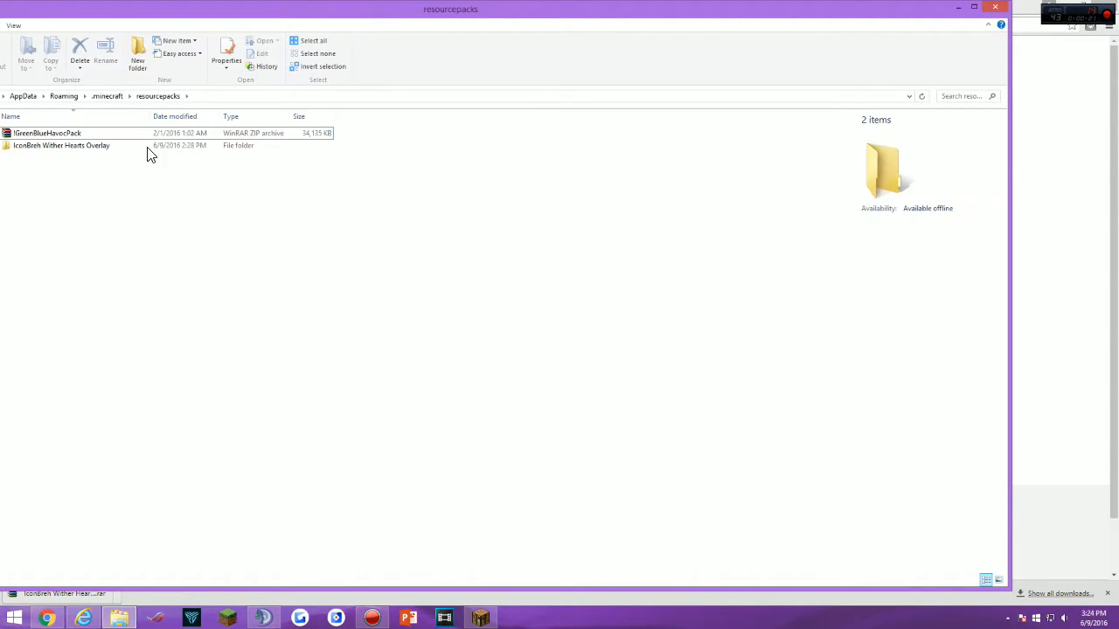
left_click(61, 145)
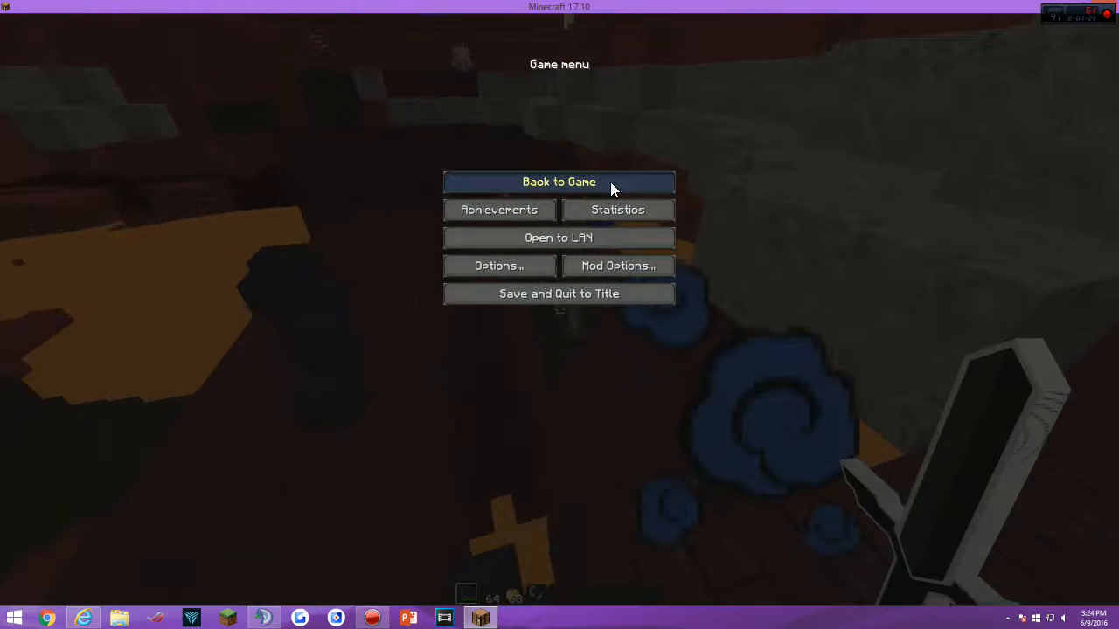
Step: Move IconBreh Wither Hearts Overlay into Selected Resource Packs above GreenBlueHavocPack
left_click(559, 182)
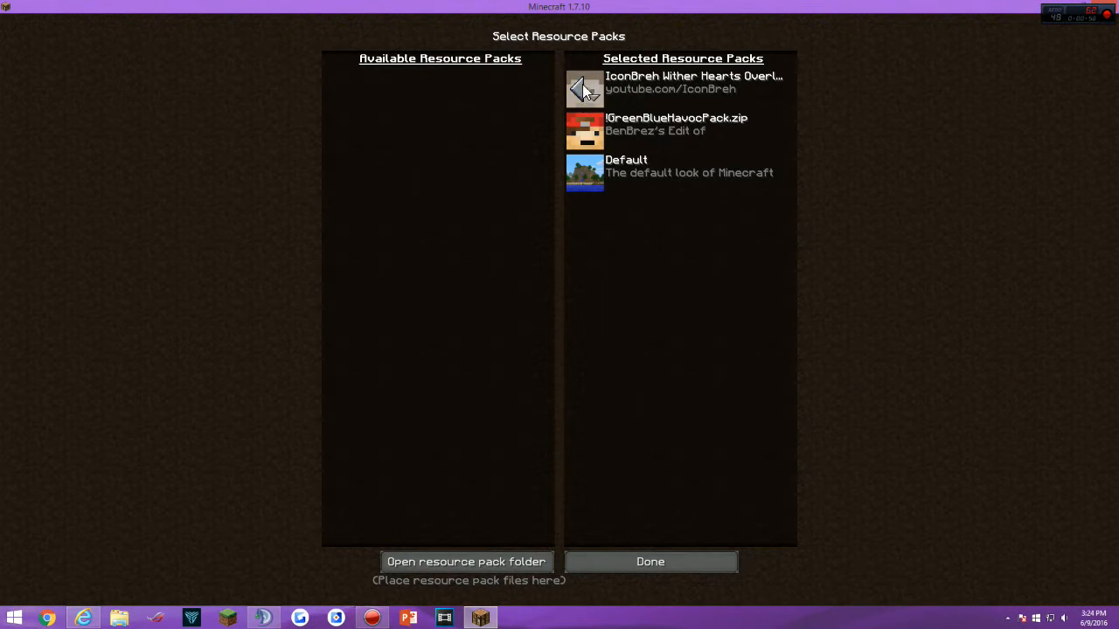
mouse_move(703, 258)
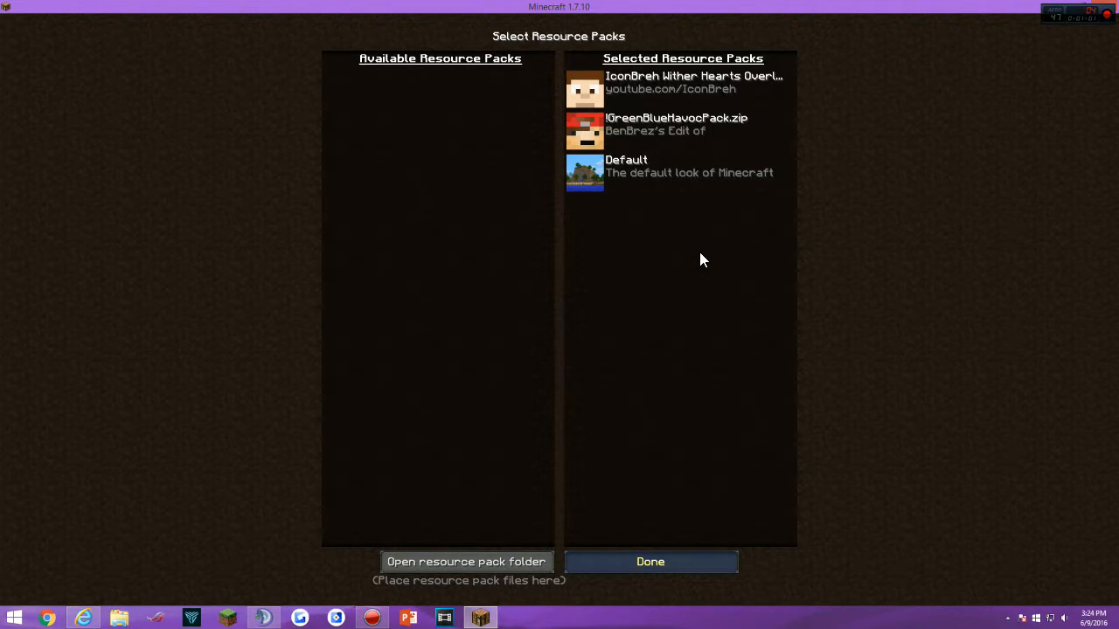
Step: Confirm the pack selection with Done and return to the world with Wither hearts showing
left_click(651, 561)
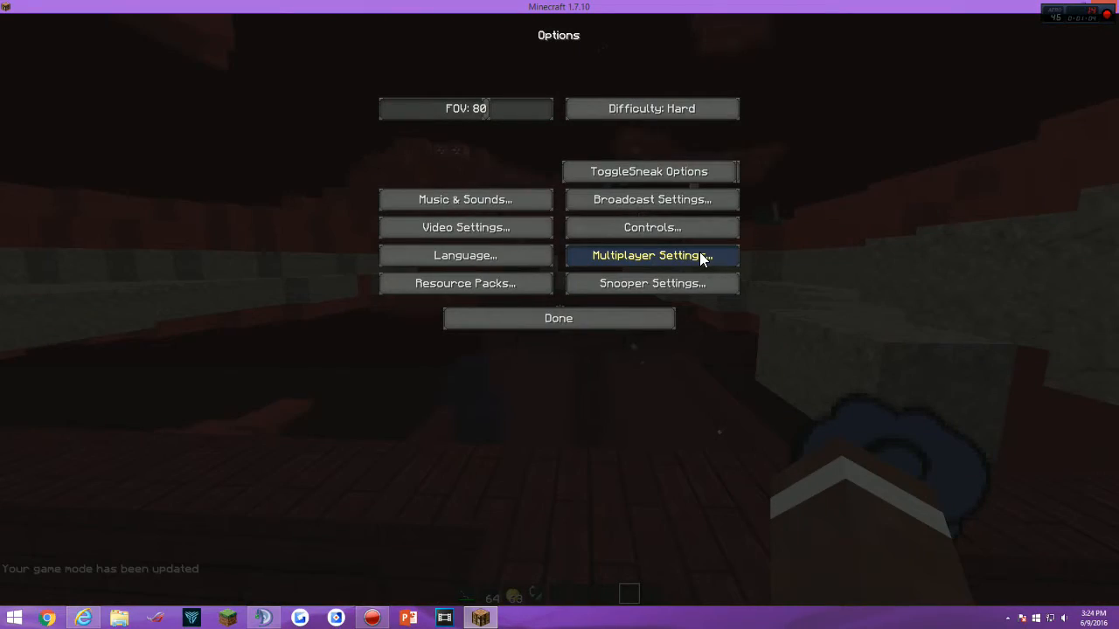
left_click(558, 318)
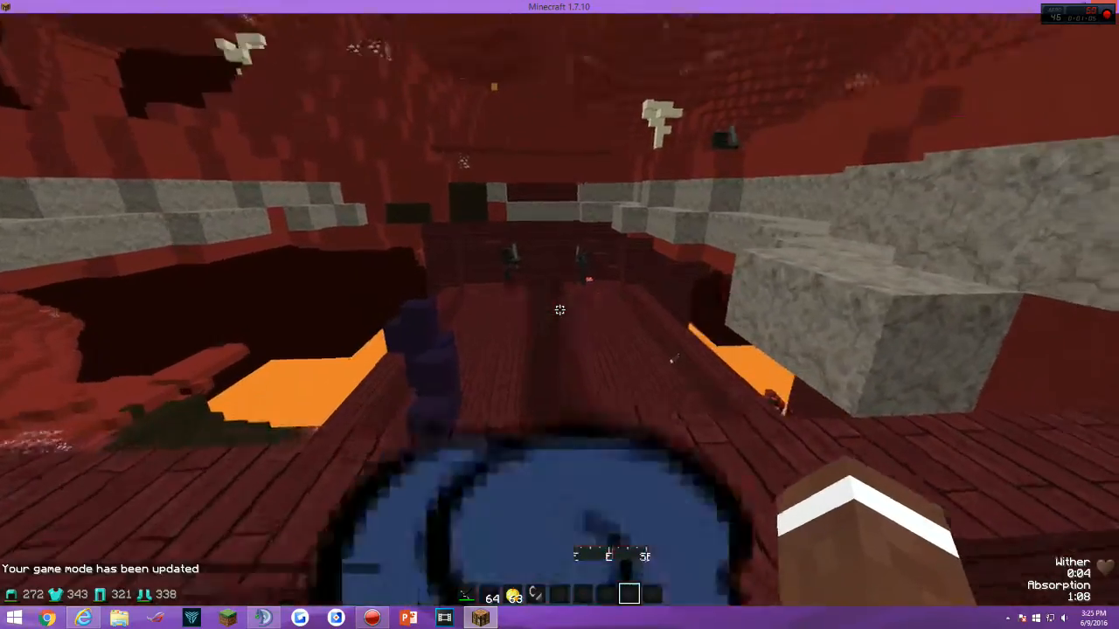